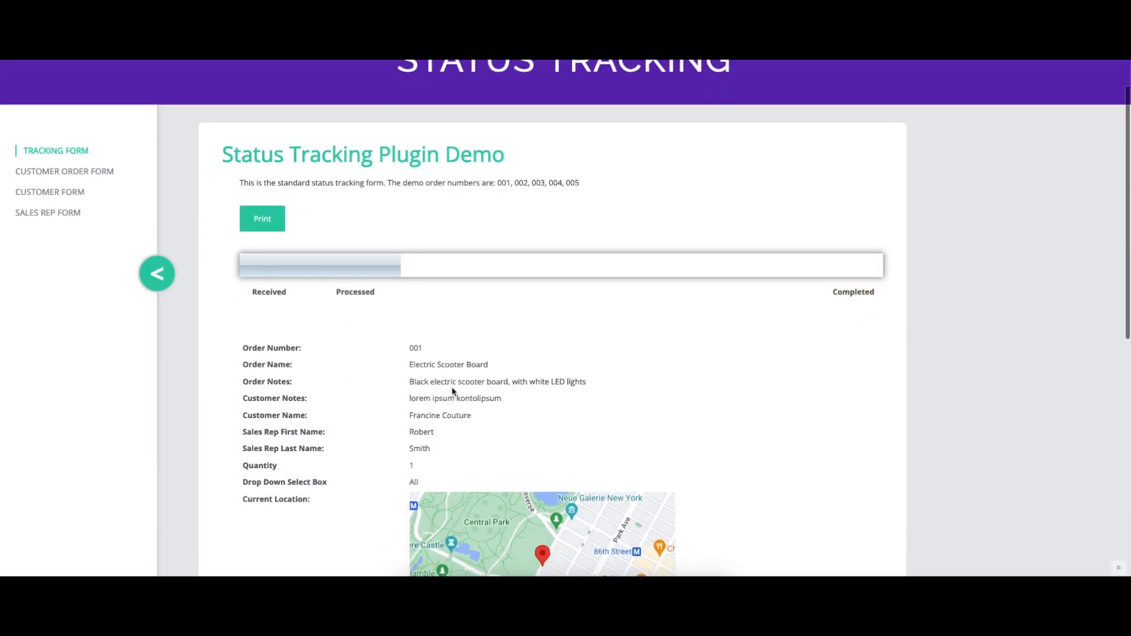
Step: Complete the Montreal name and save, keeping Montreal, Los Angeles and New York
scroll("down", 3)
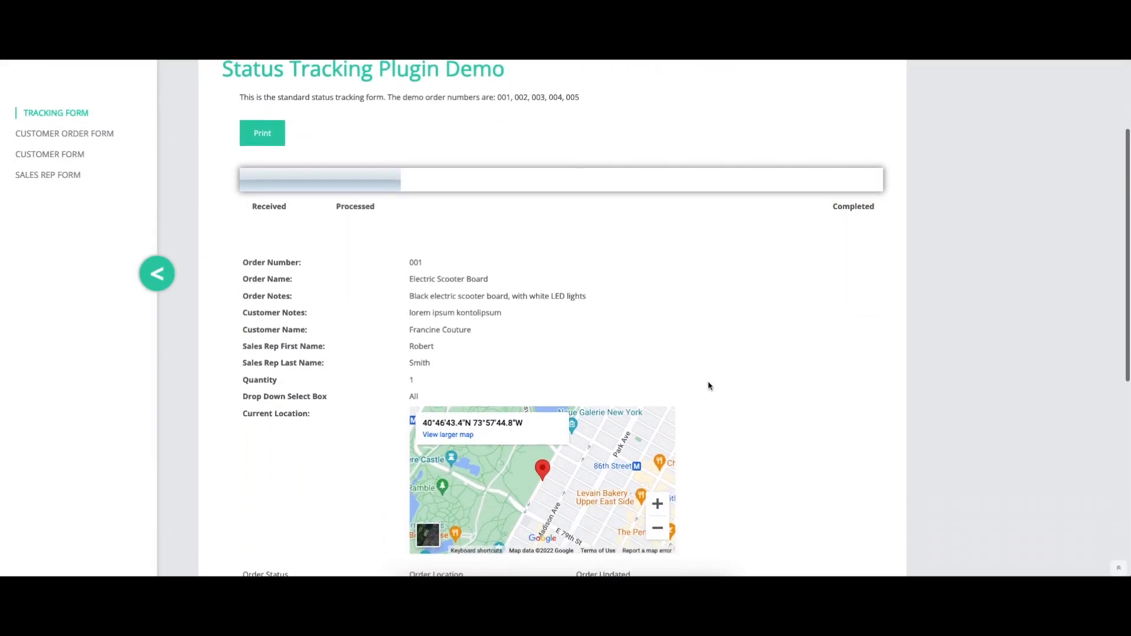
scroll("down", 3)
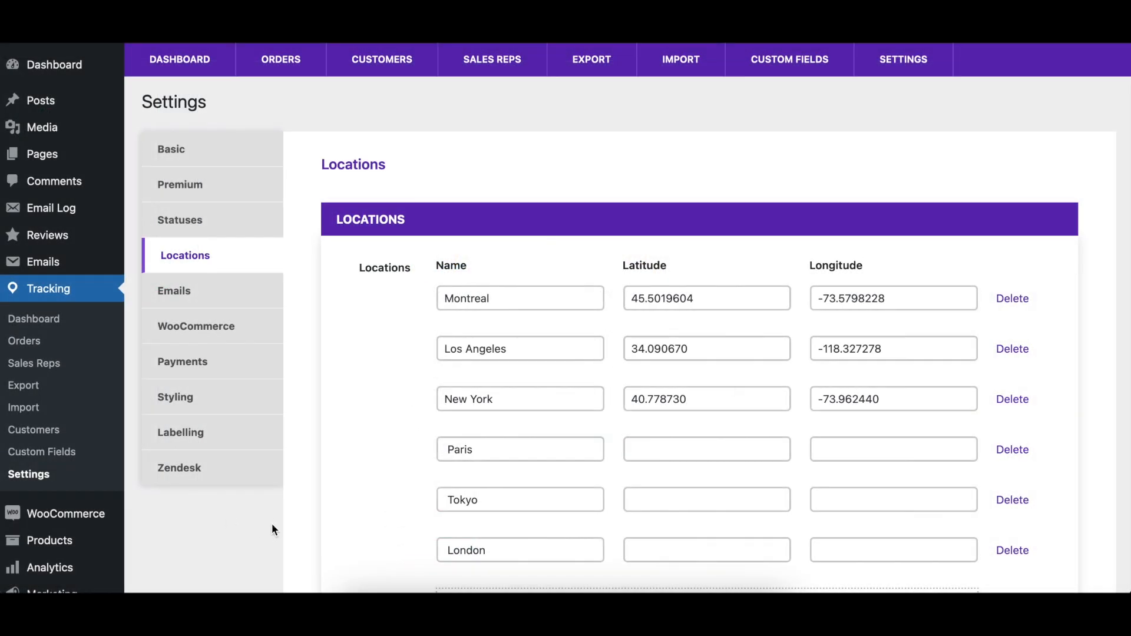
scroll("down", 3)
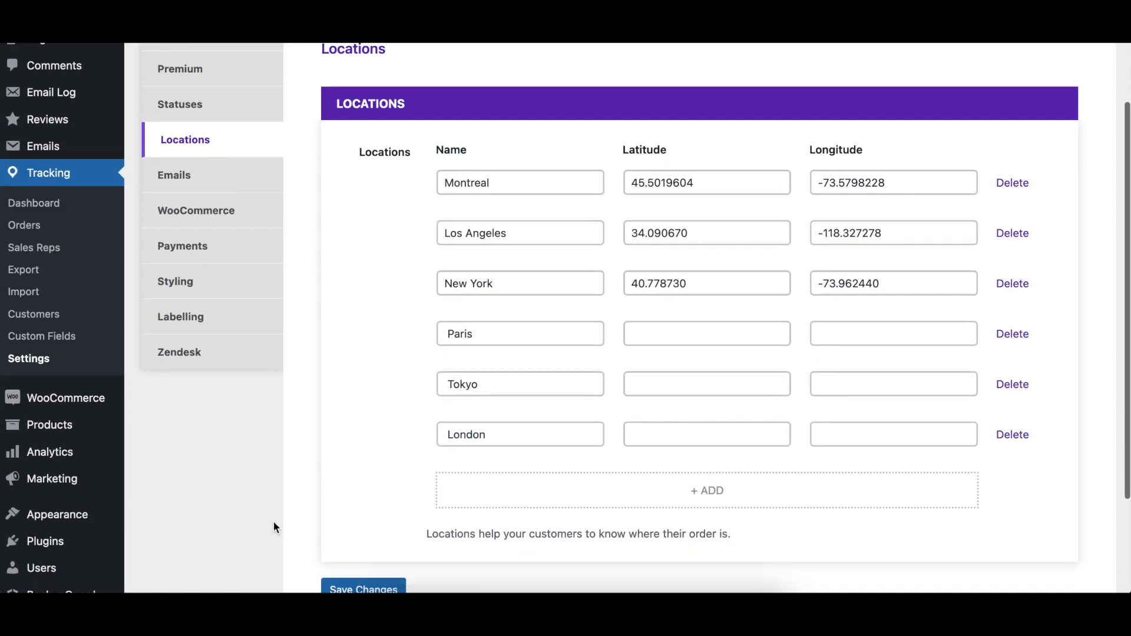
scroll("down", 3)
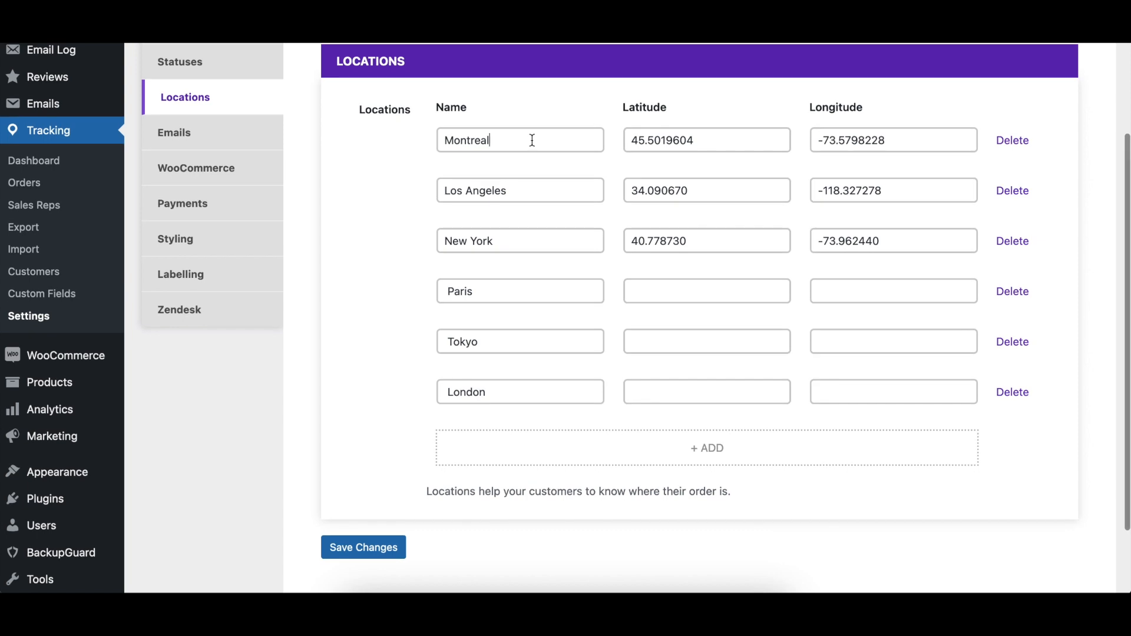
left_click(707, 140)
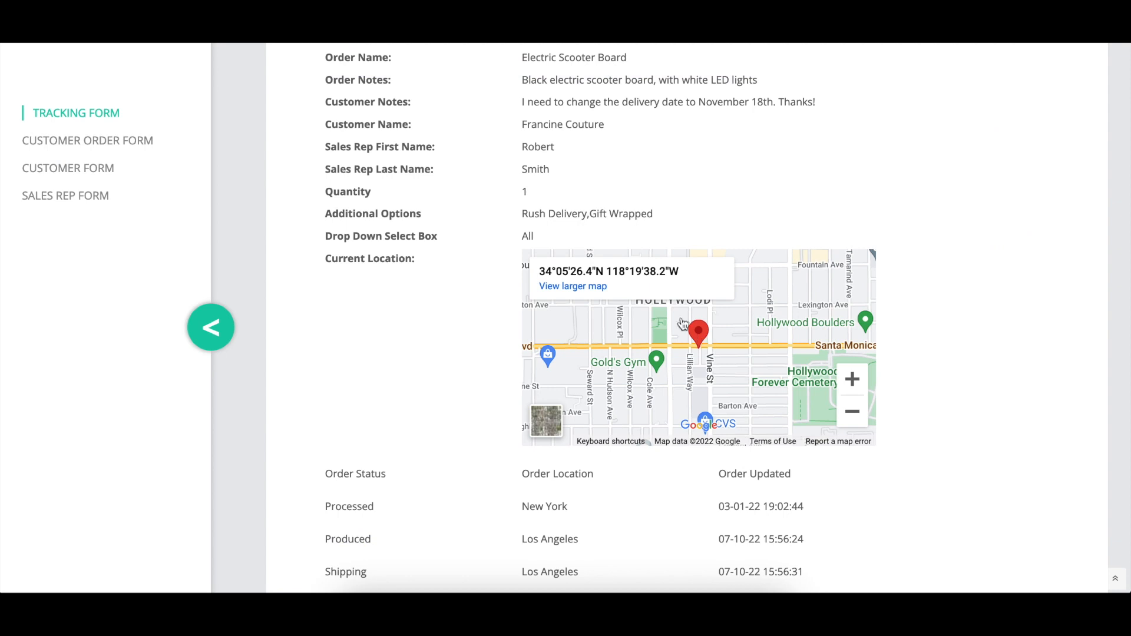
mouse_move(683, 275)
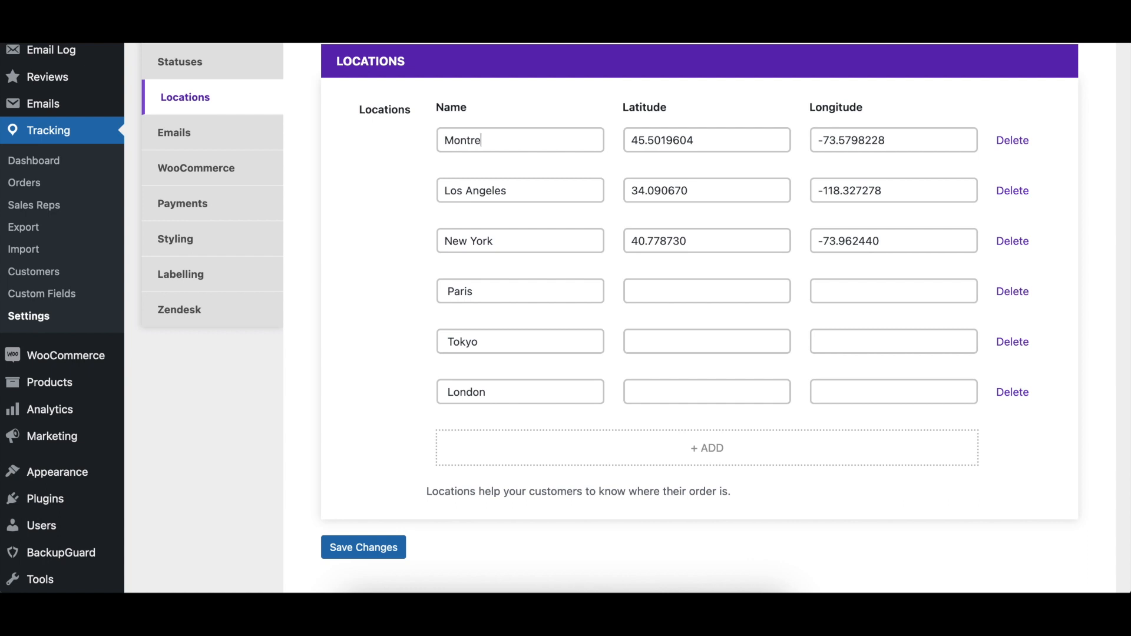
type("al")
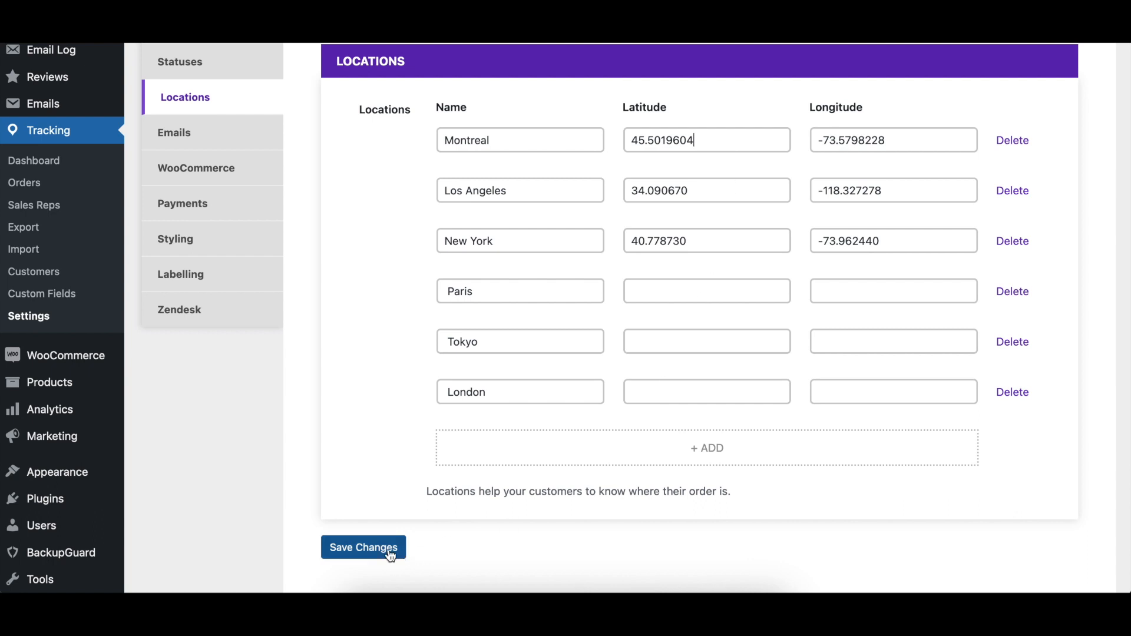
left_click(363, 546)
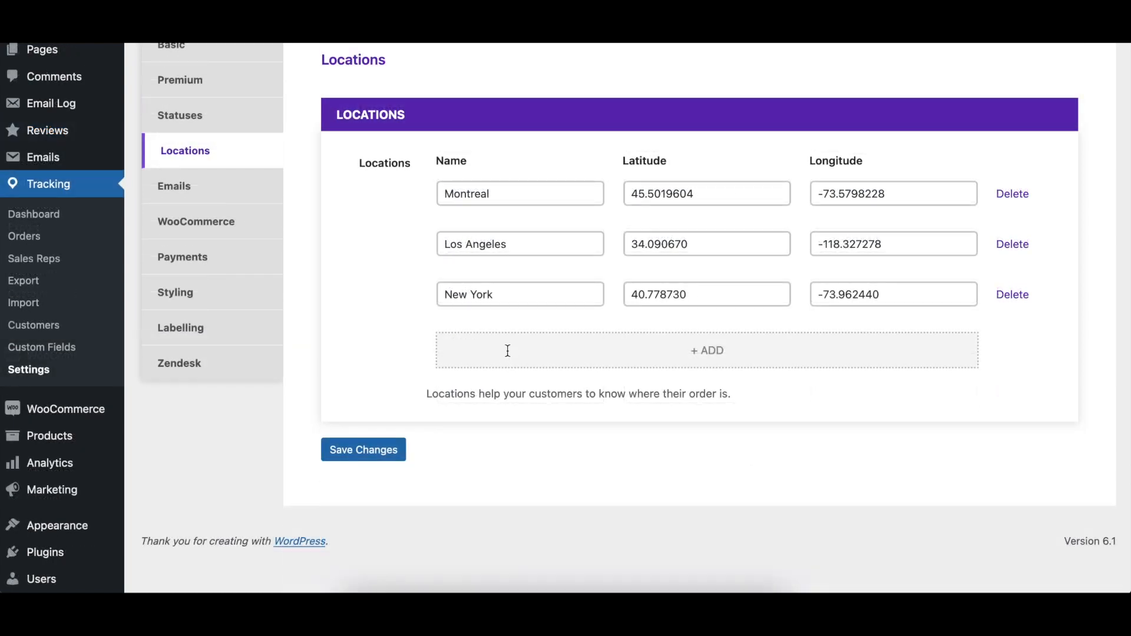
Step: Add Paris at latitude 48.51255, longitude 2.17459, save it, then delete the Paris row
type("Pari")
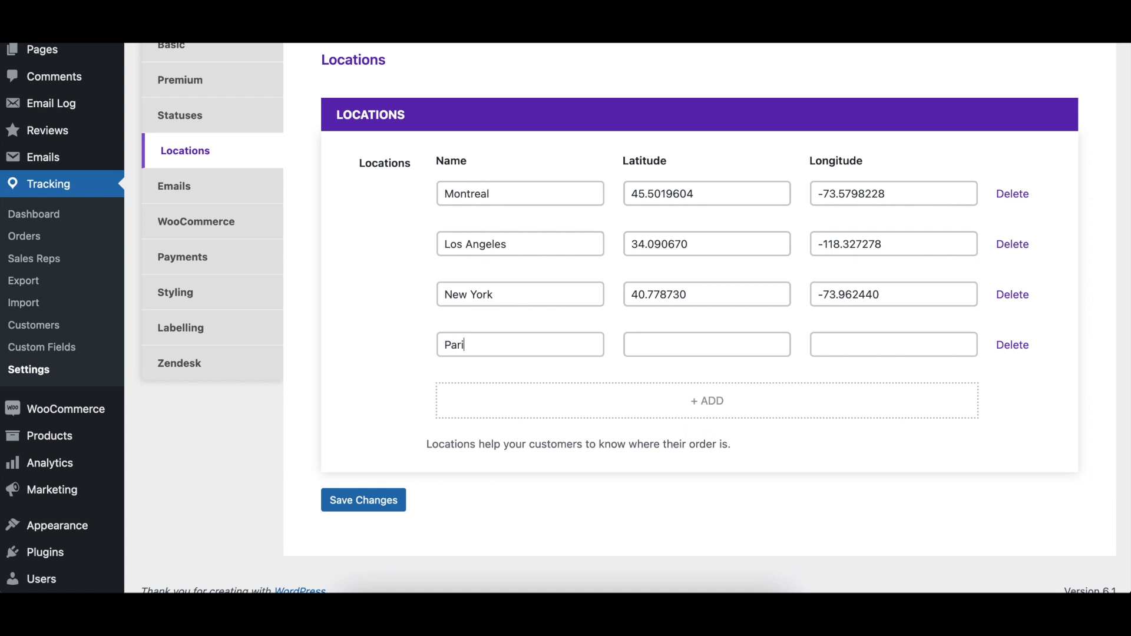
type("s")
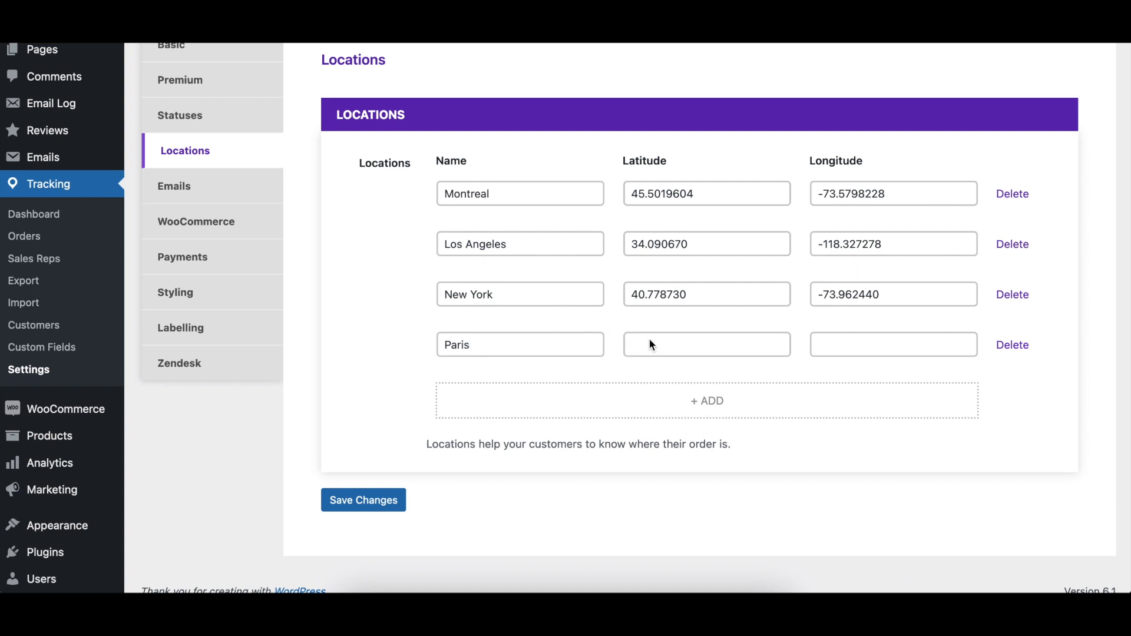
type("48.51255")
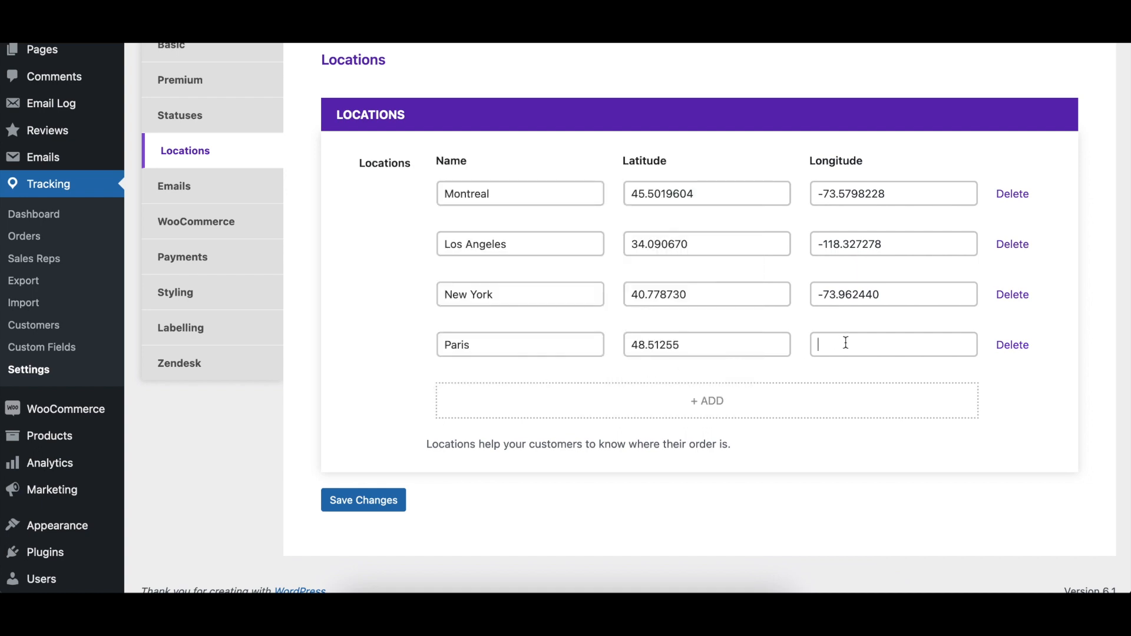
type("2.17459")
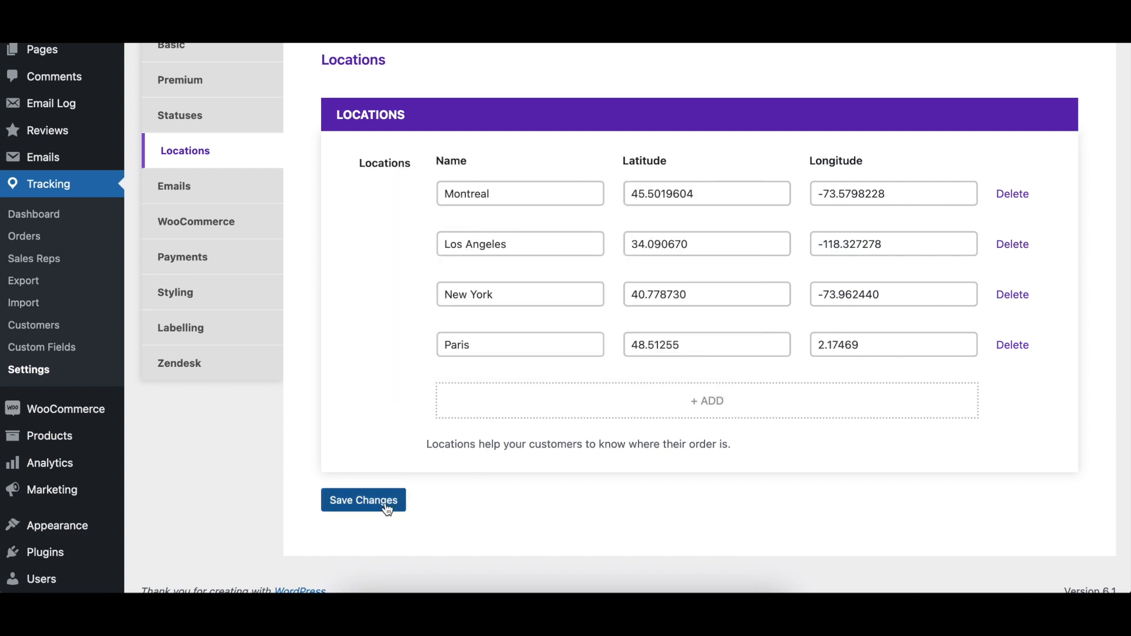
left_click(364, 499)
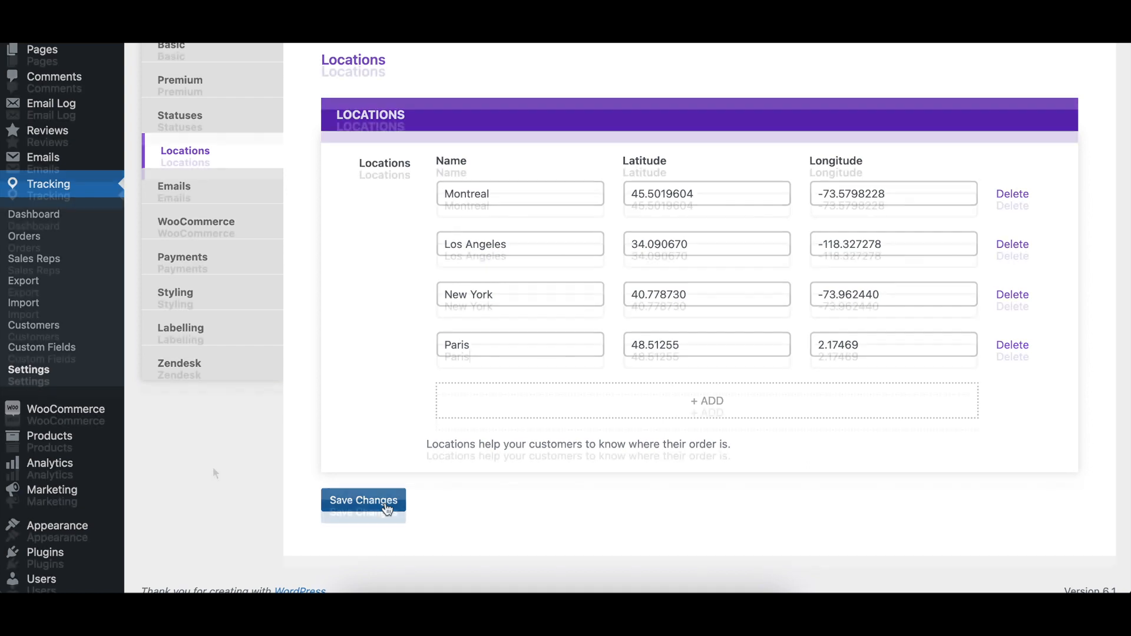
left_click(1012, 345)
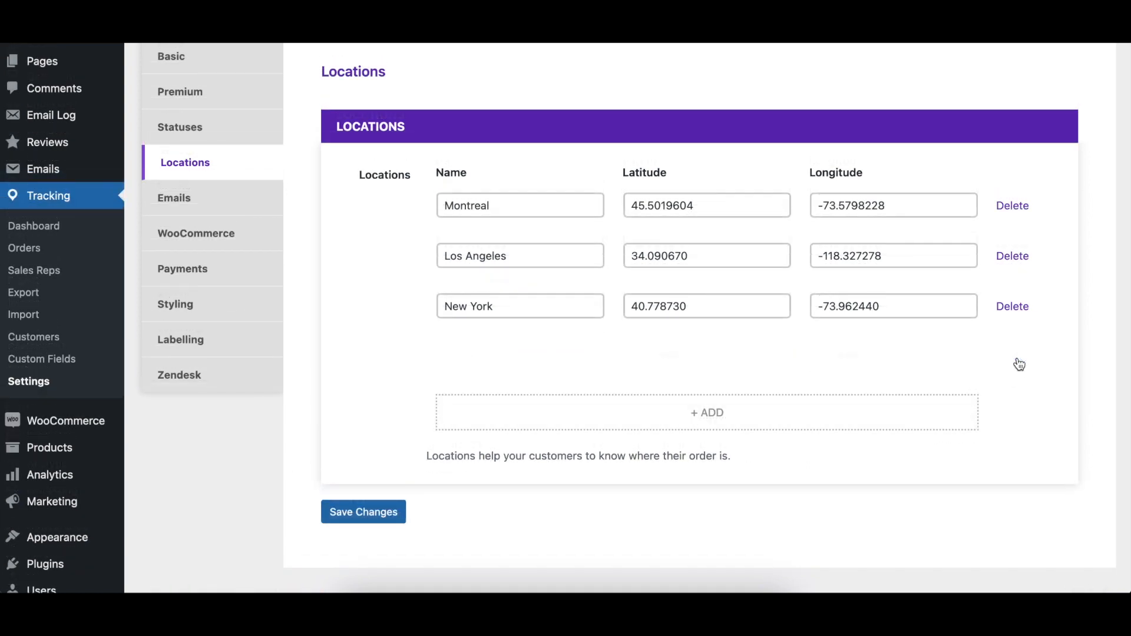